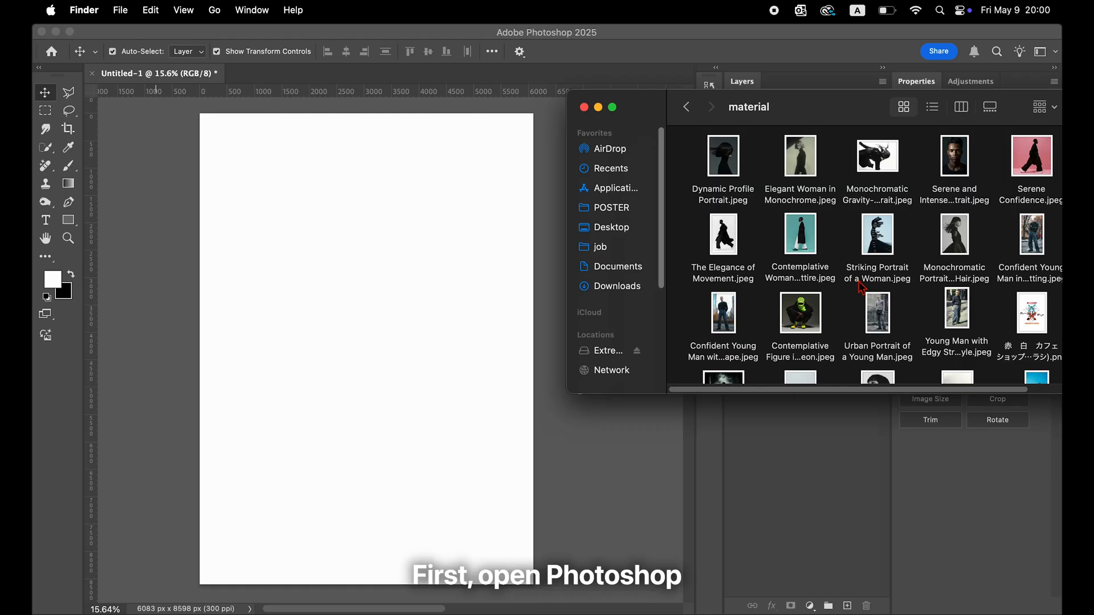
# Drag Urban Portrait of a Young Man.jpeg from Finder onto the canvas.
pyautogui.moveTo(876, 310); pyautogui.dragTo(408, 314)
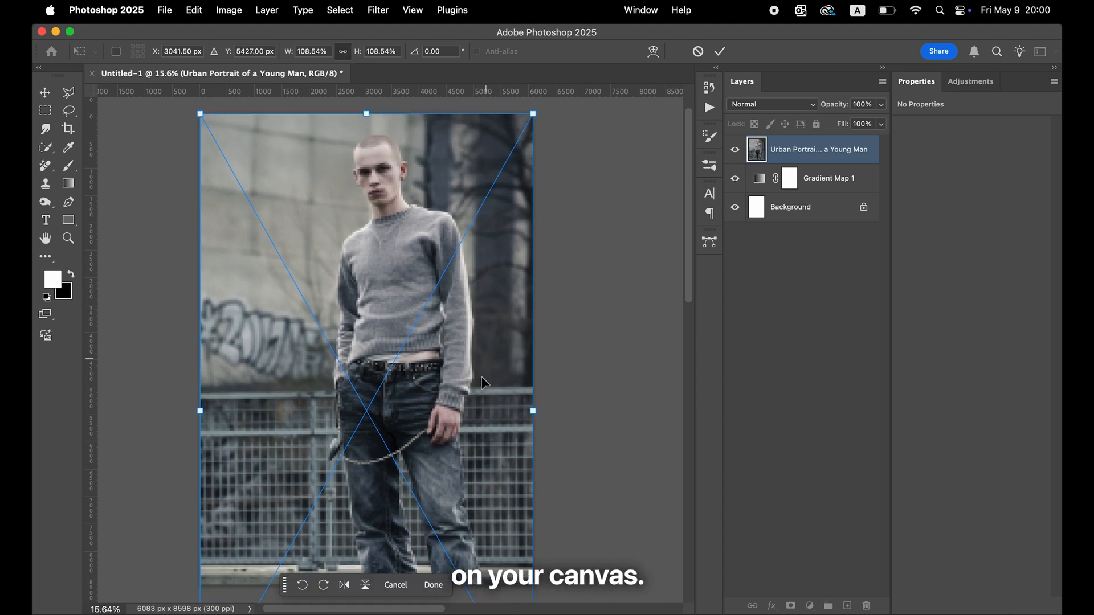
# Commit the placement, run Select Subject in Cloud mode, and copy the man to a new layer.
pyautogui.click(432, 586)
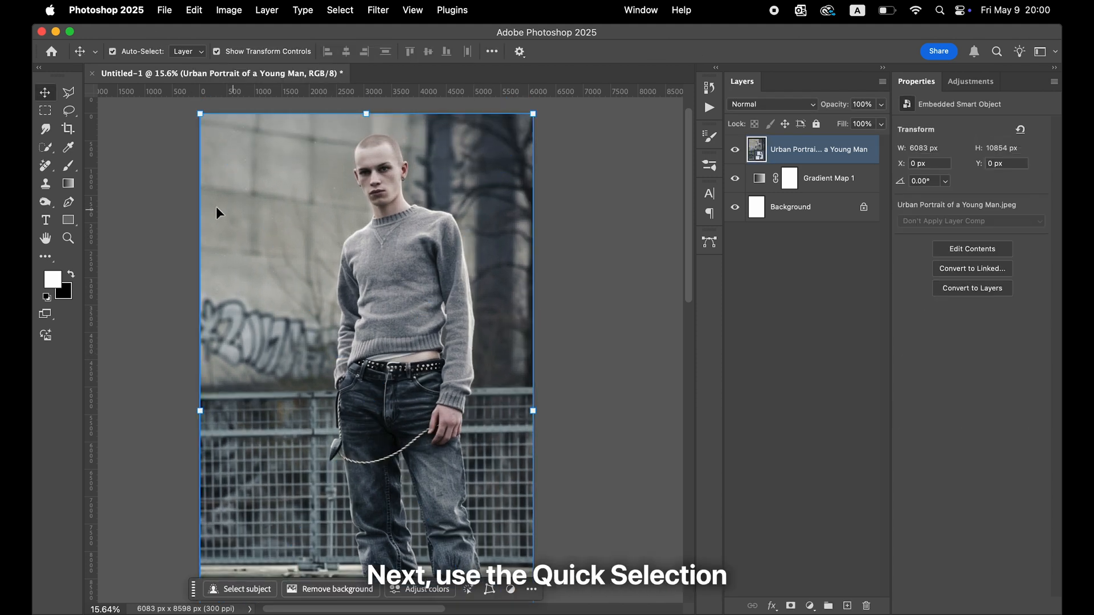
pyautogui.click(43, 147)
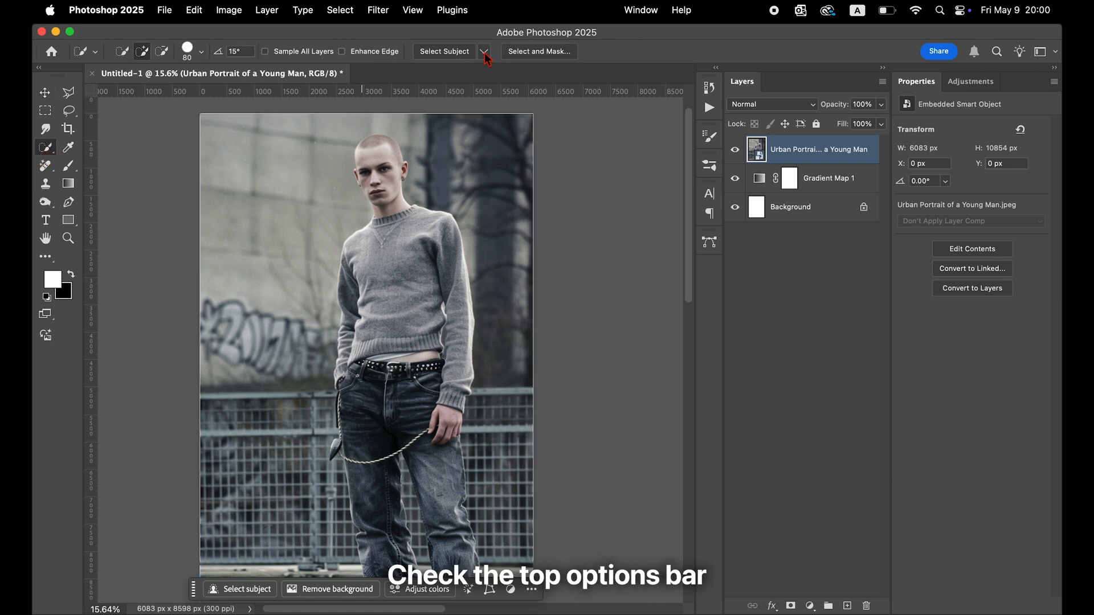
pyautogui.click(487, 51)
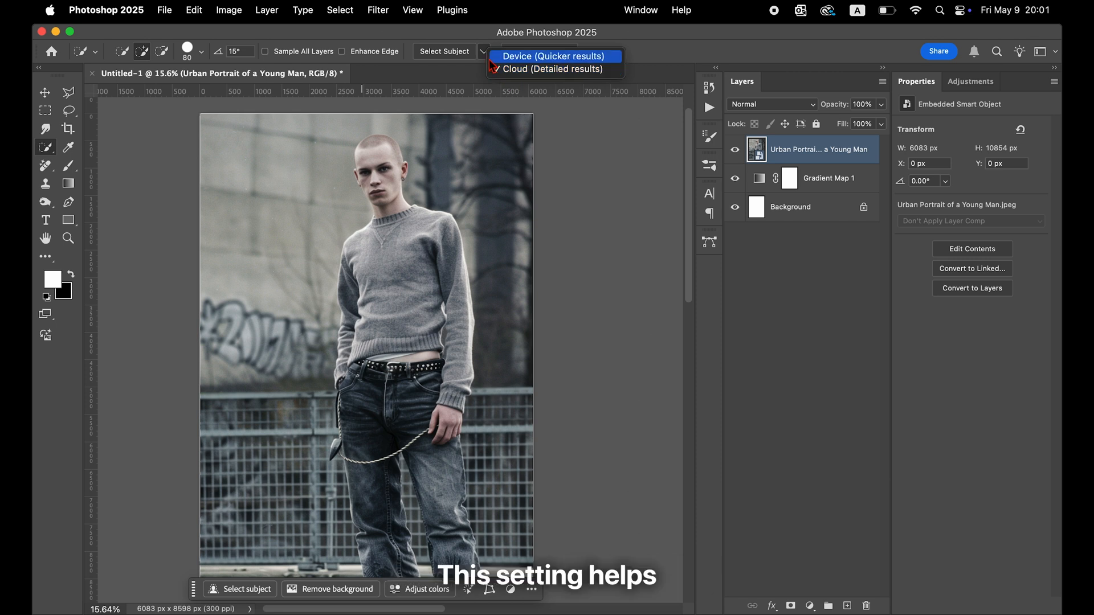
pyautogui.click(556, 56)
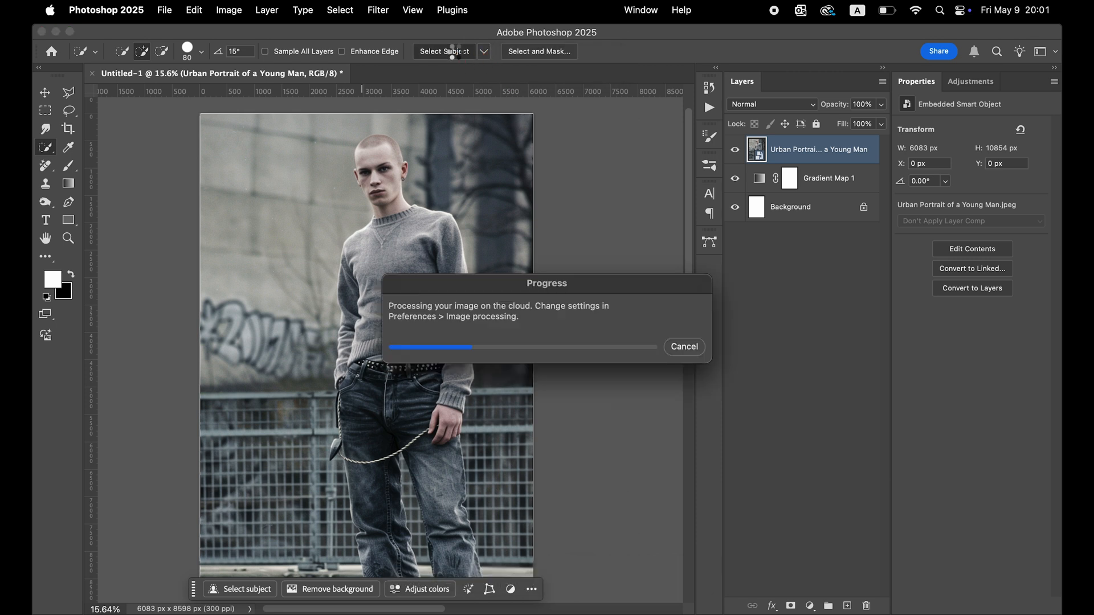
pyautogui.click(444, 51)
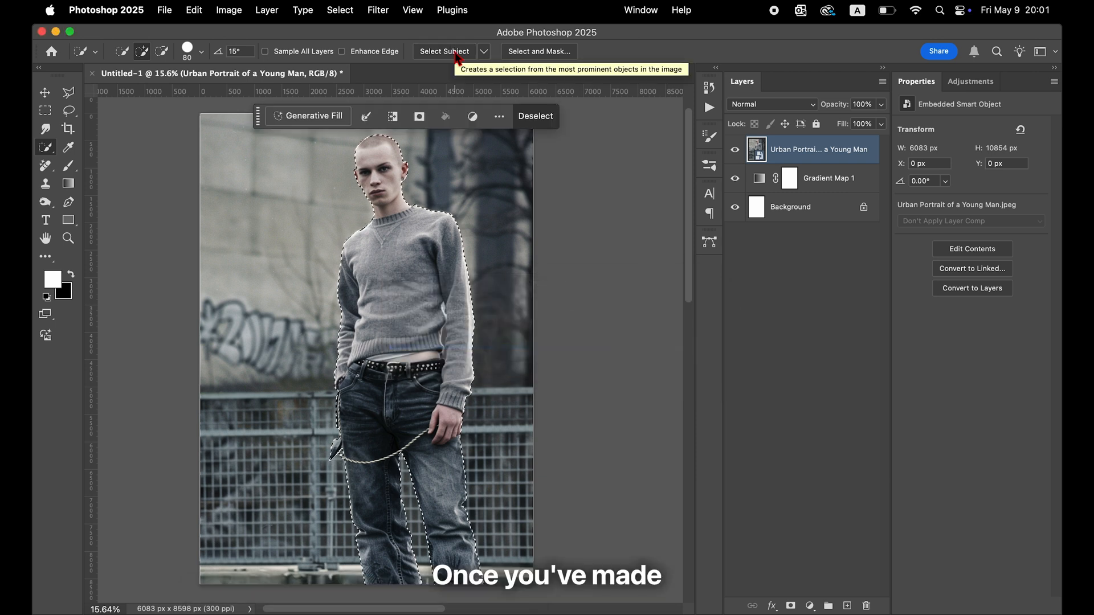
pyautogui.moveTo(815, 164)
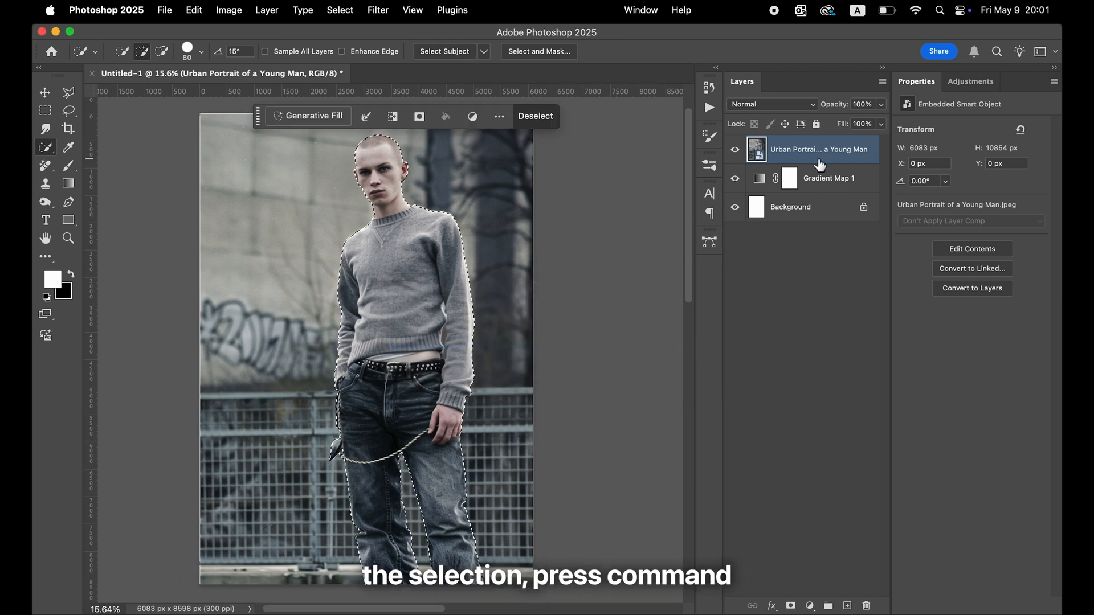
pyautogui.press('Cmd+J')
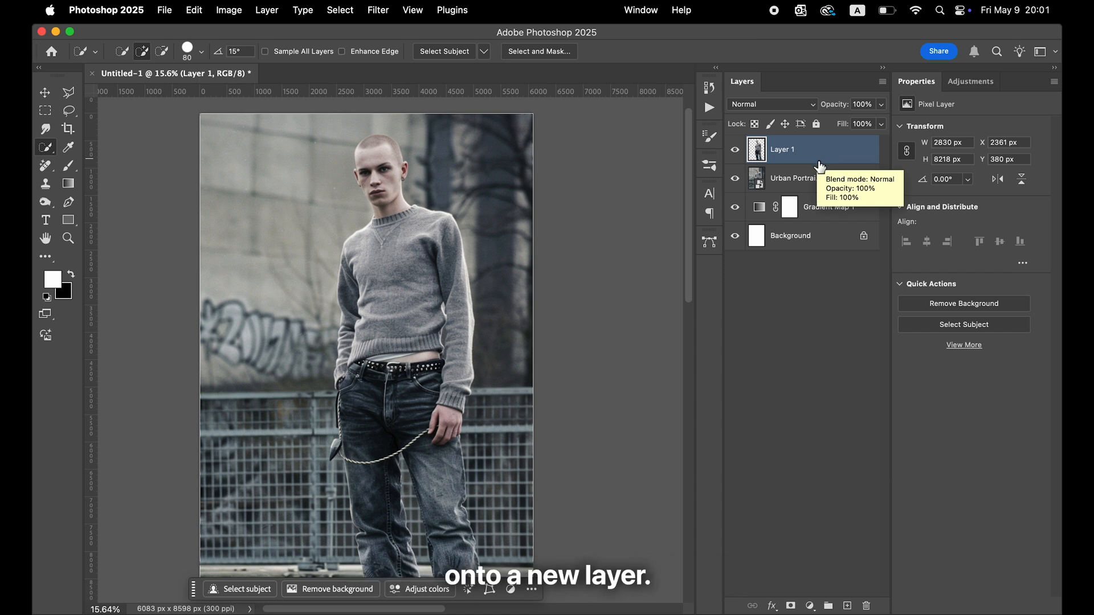
# Add a white Solid Color fill layer clipped to Layer 1.
pyautogui.click(813, 606)
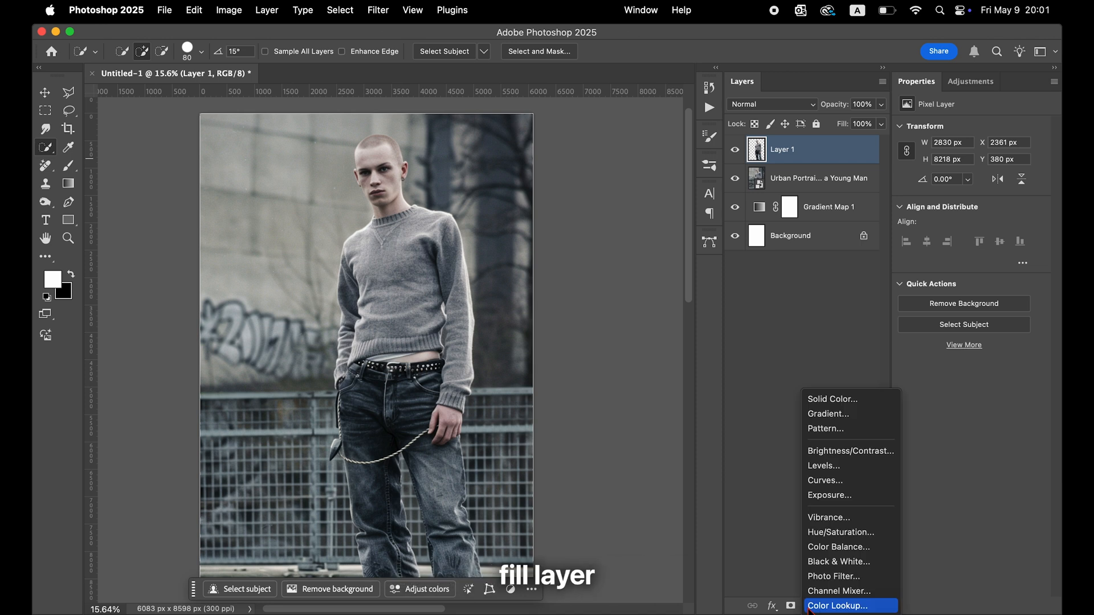
pyautogui.moveTo(822, 407)
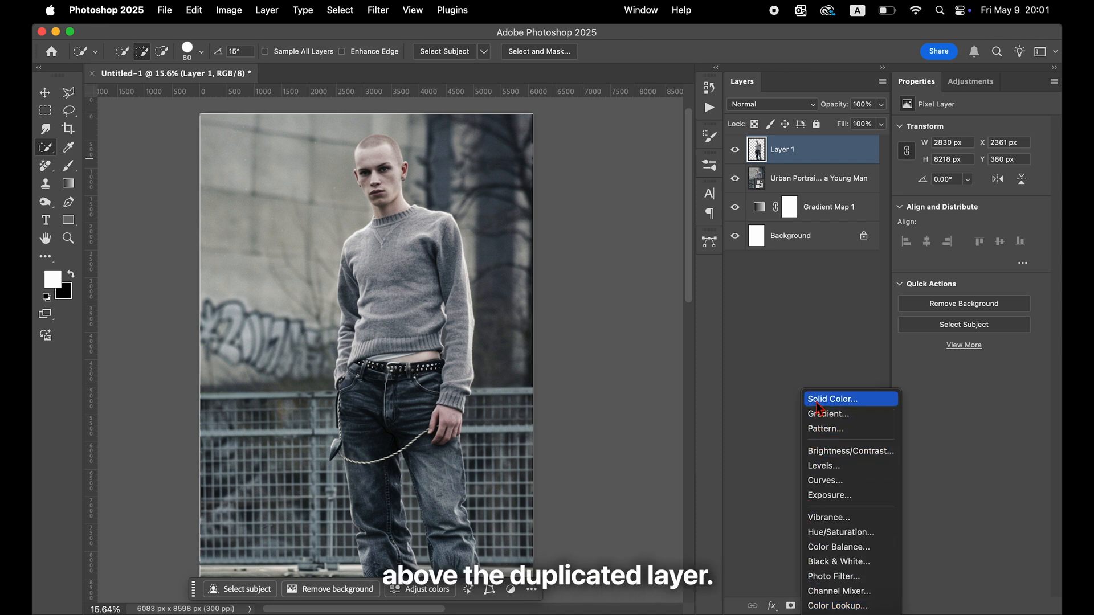
pyautogui.click(832, 399)
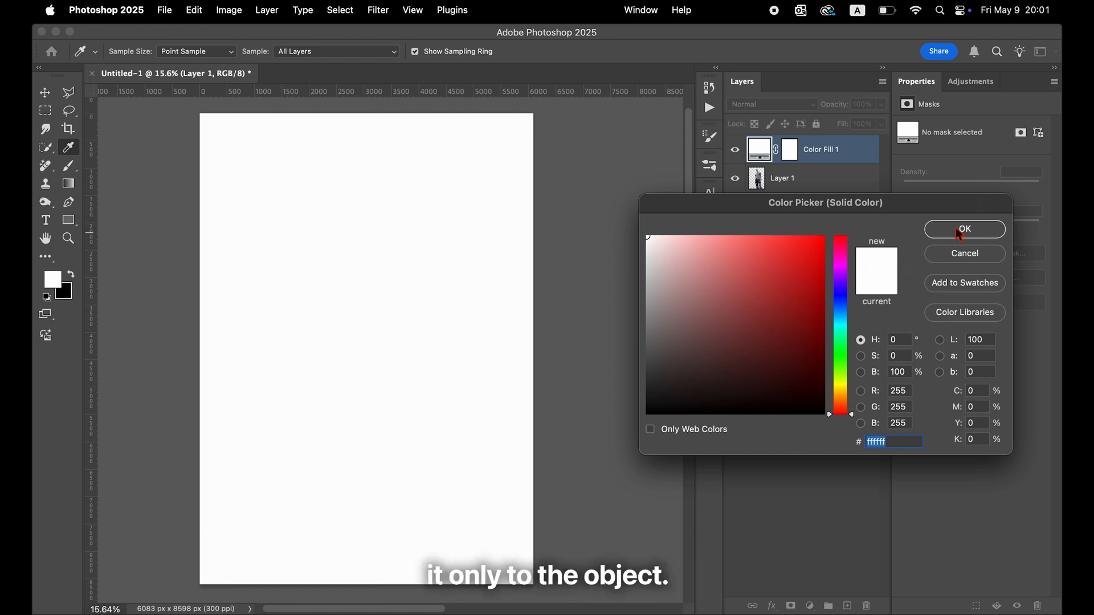
pyautogui.click(965, 229)
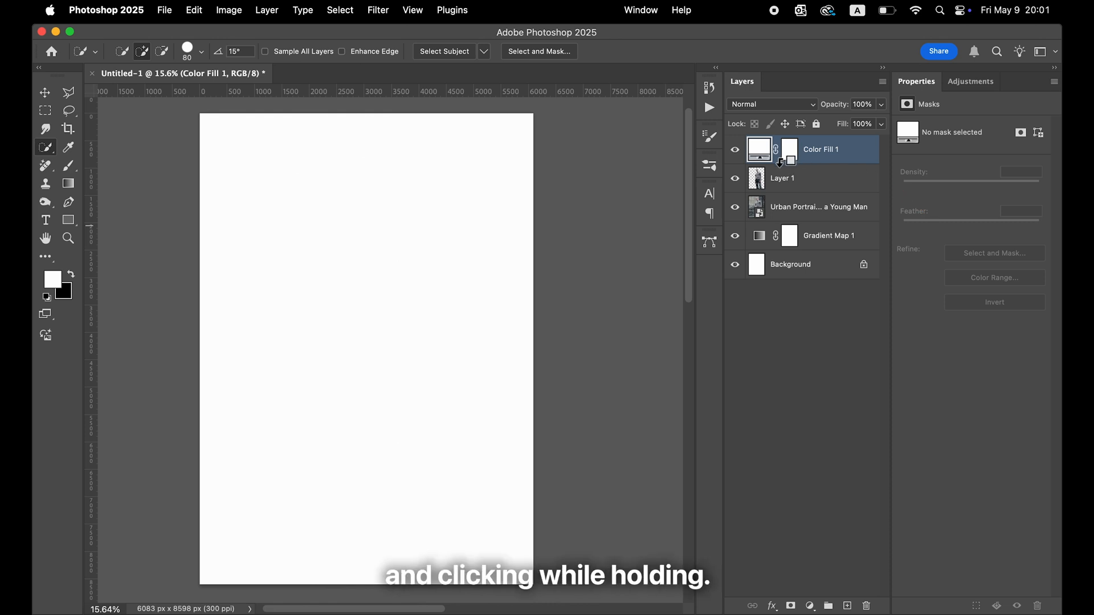
pyautogui.click(758, 149)
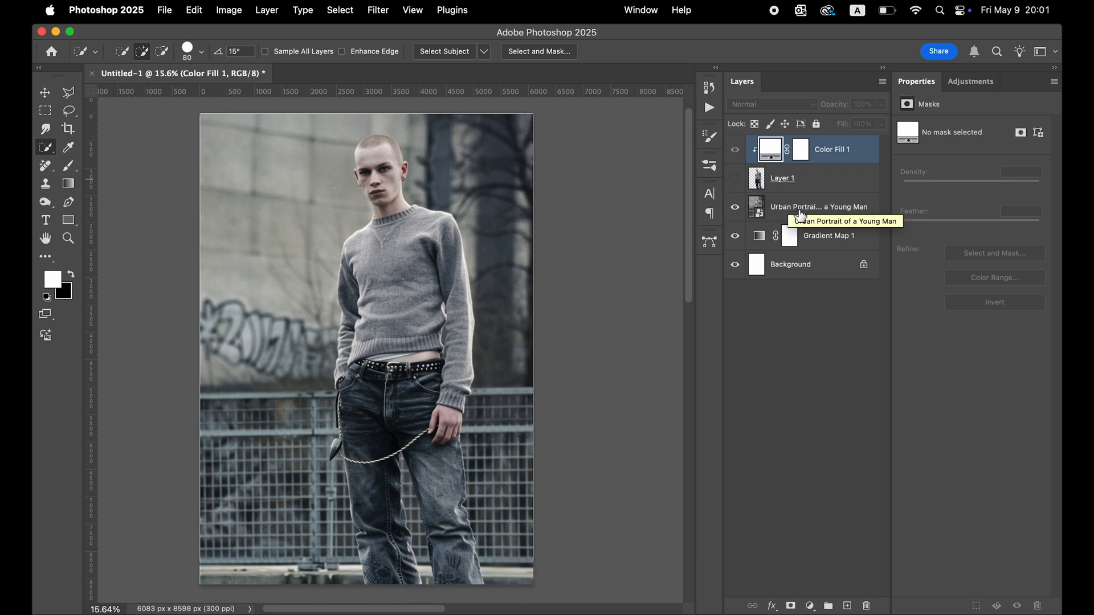
# Add a new layer above the portrait and set the Remove tool to Auto generative mode.
pyautogui.click(819, 207)
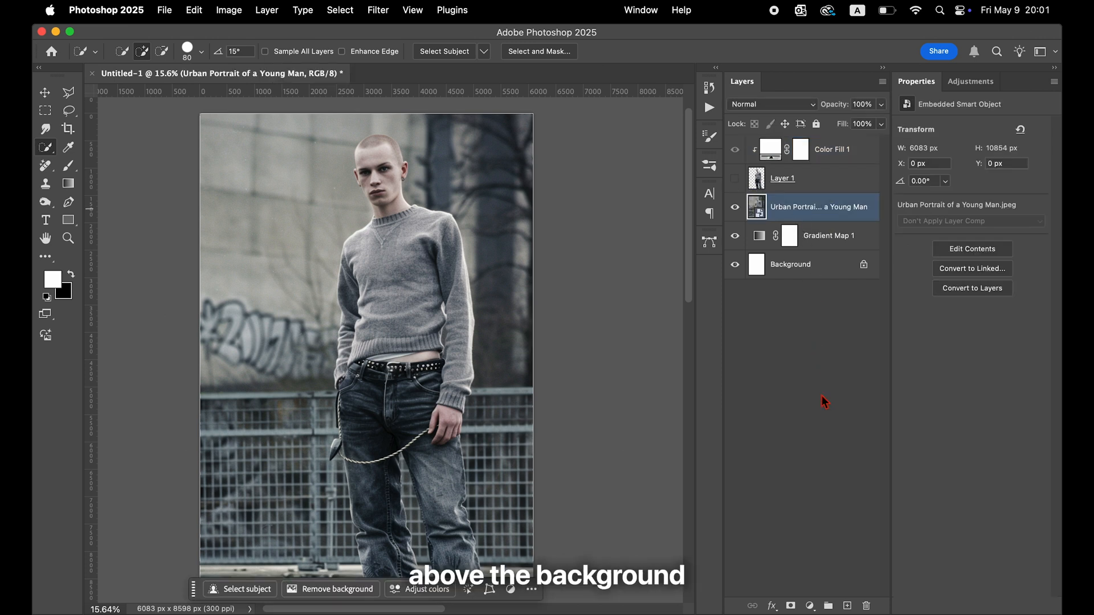
pyautogui.click(847, 605)
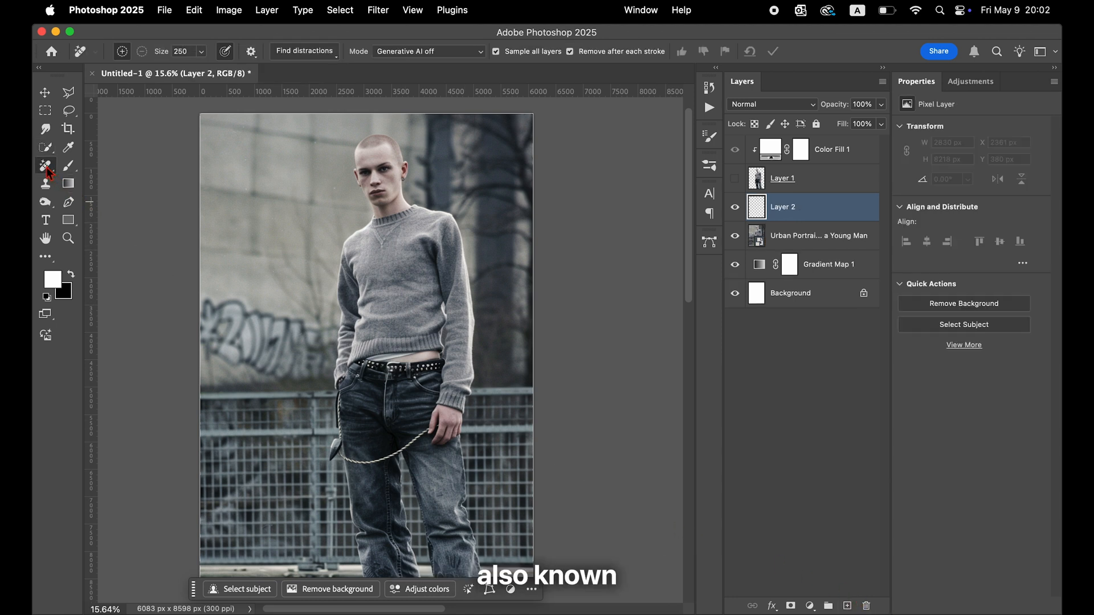
pyautogui.moveTo(42, 164)
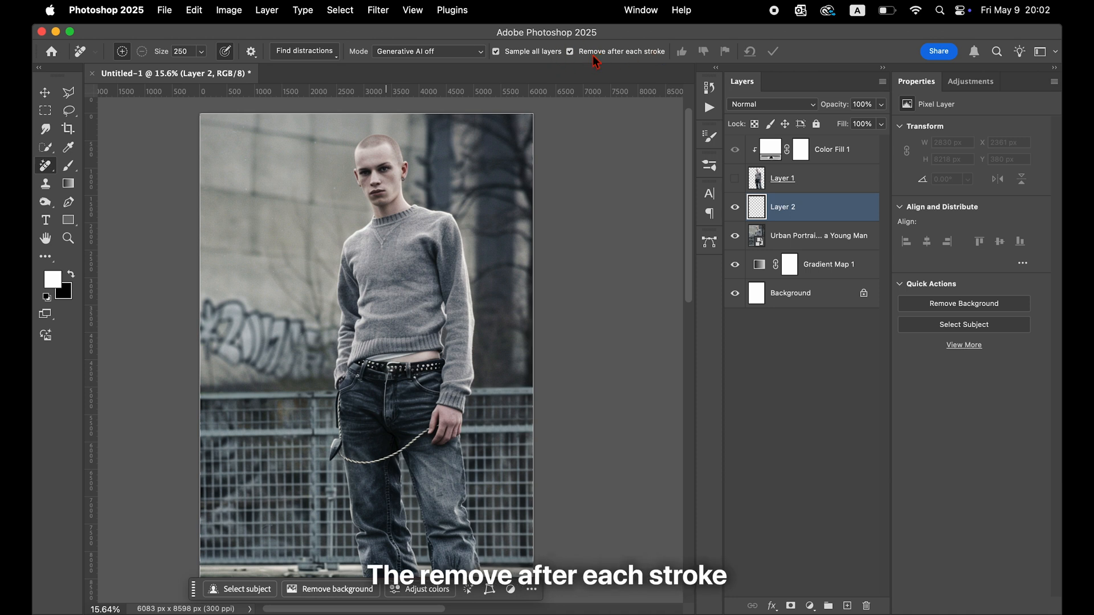
pyautogui.moveTo(499, 67)
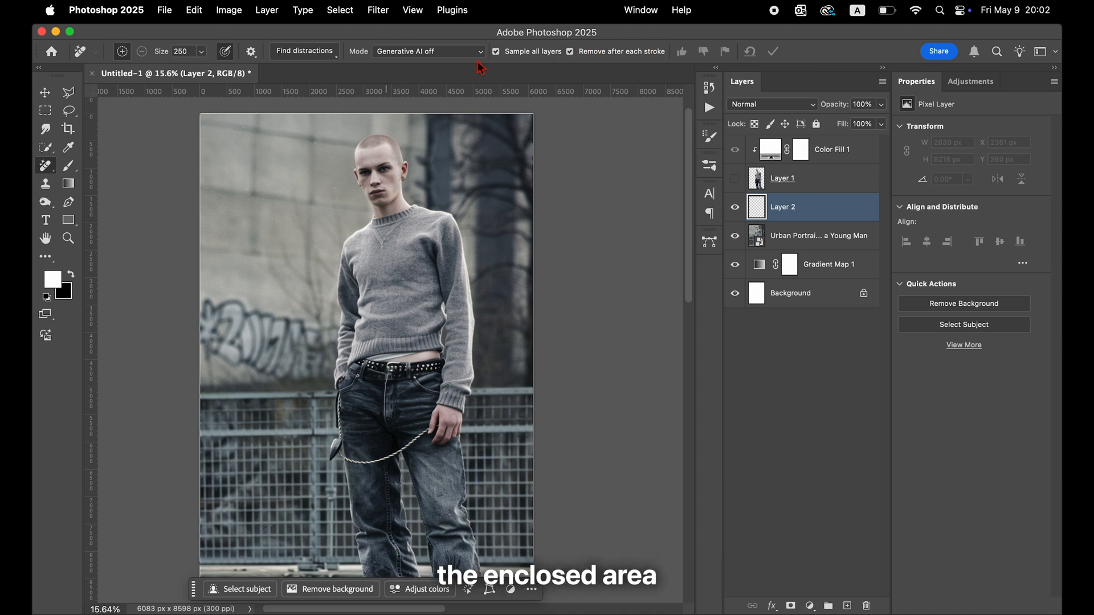
pyautogui.click(428, 51)
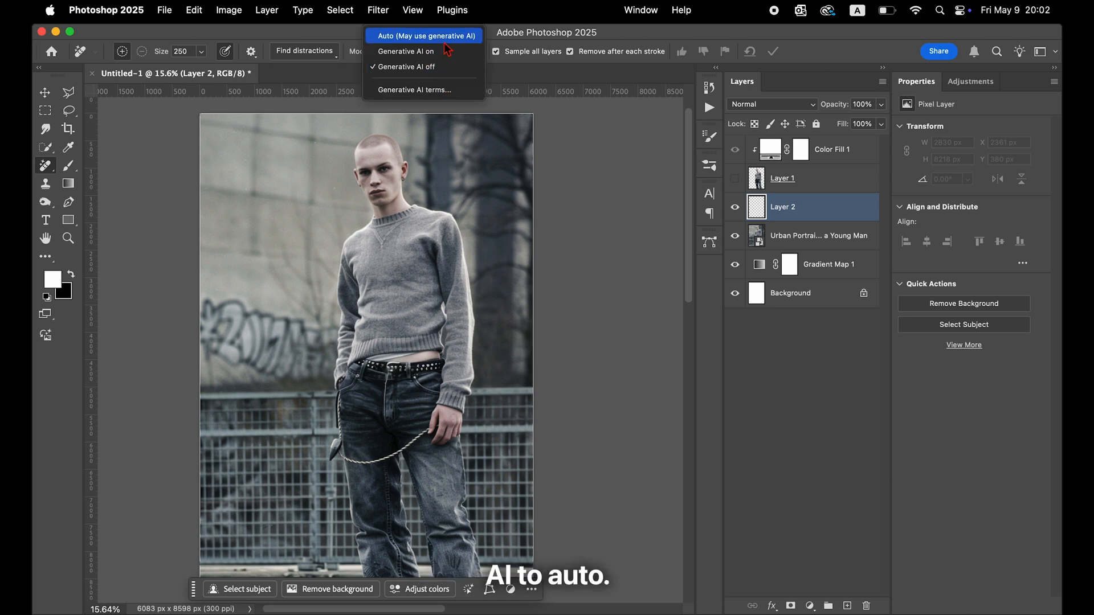
pyautogui.click(426, 35)
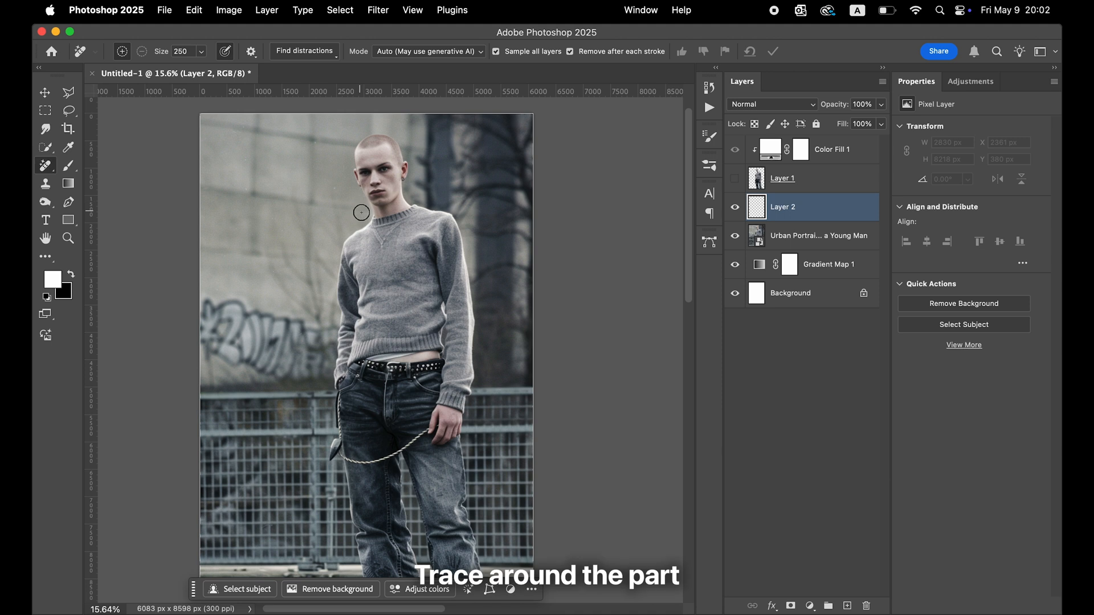
# Paint out the young man with the Remove tool and turn Layer 1 visibility back on.
pyautogui.moveTo(361, 213); pyautogui.dragTo(325, 244)
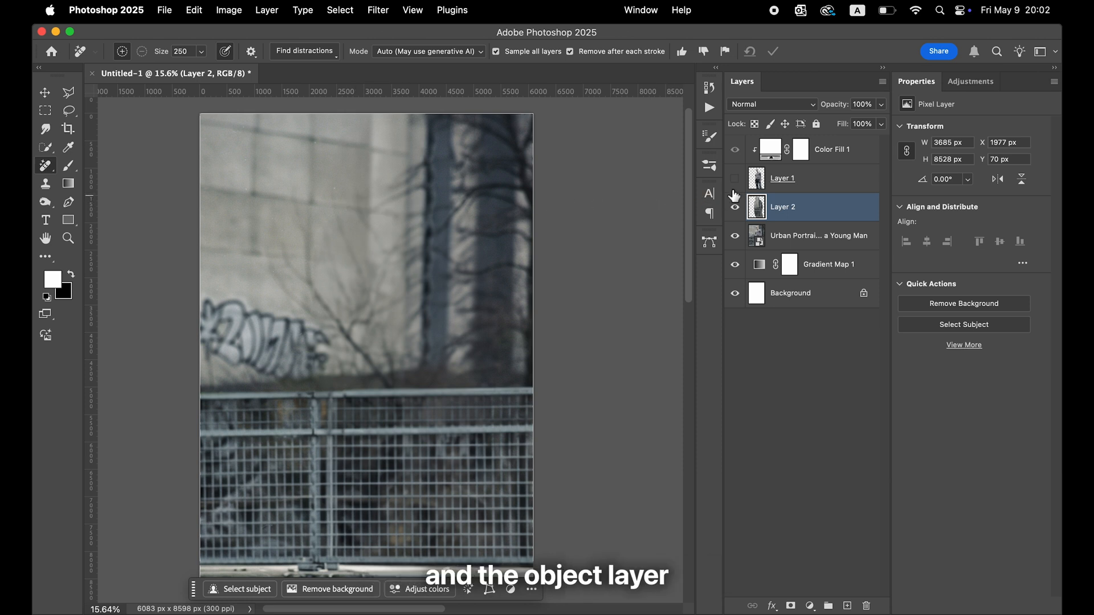
pyautogui.click(734, 178)
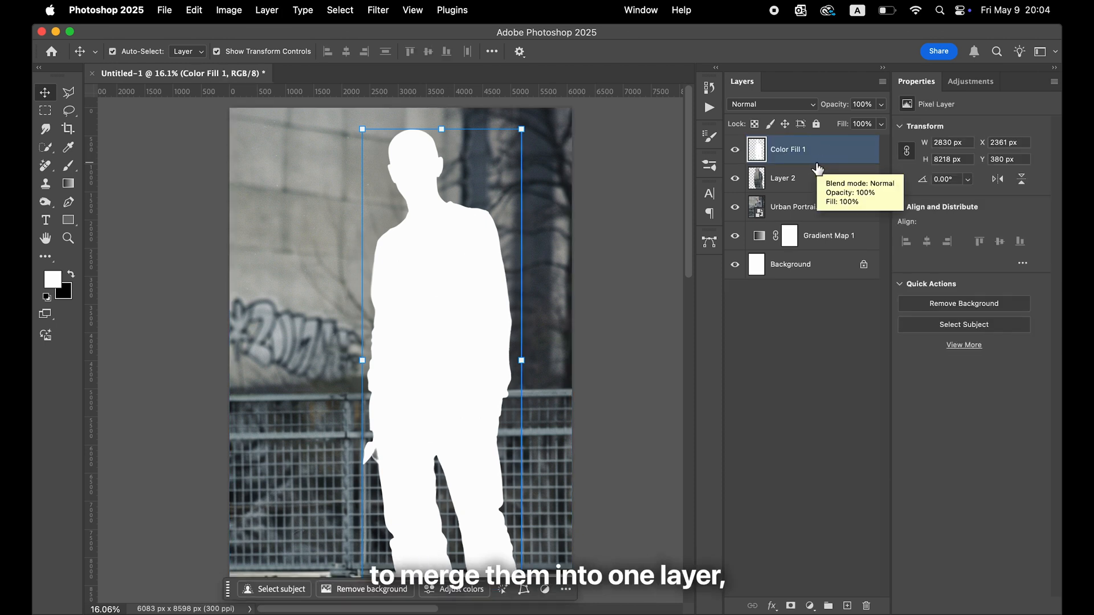
# Duplicate the white silhouette layer and convert the copy to a smart object.
pyautogui.press('cmd+j')
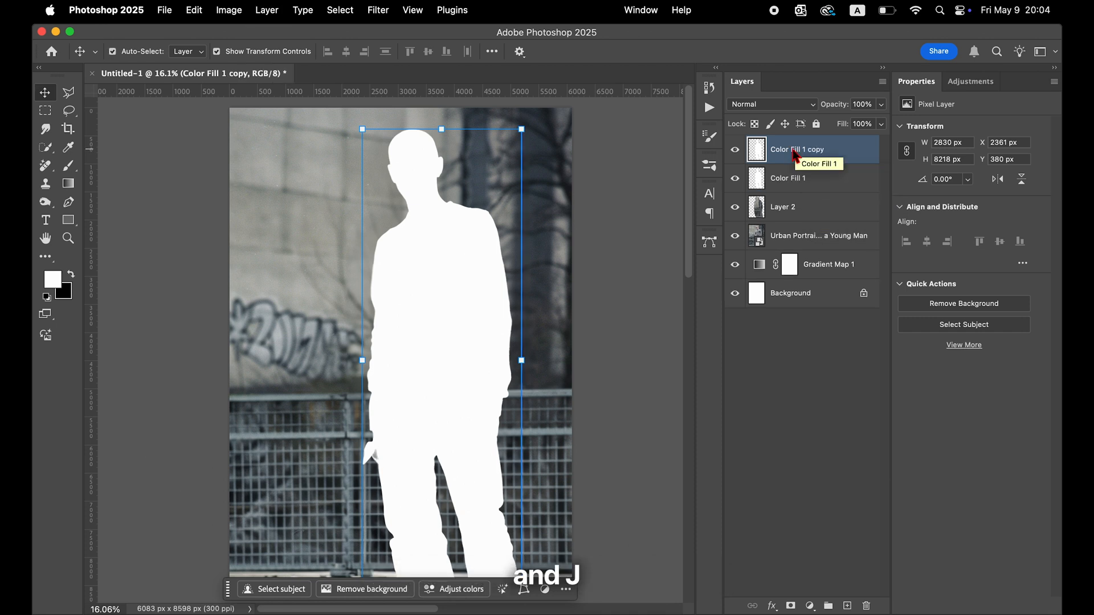
pyautogui.rightClick(797, 150)
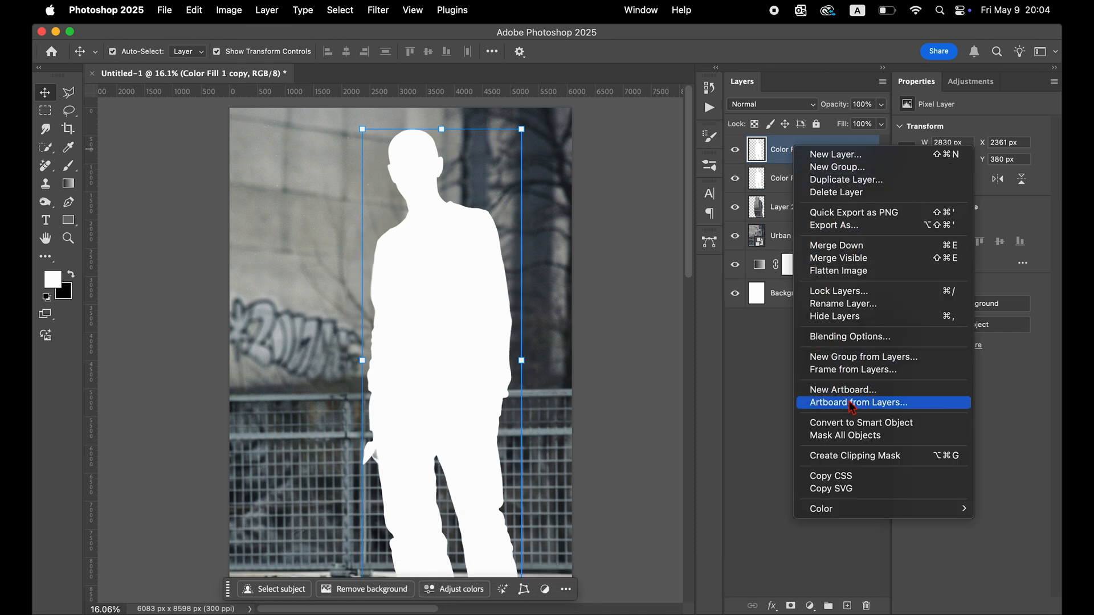
pyautogui.click(861, 423)
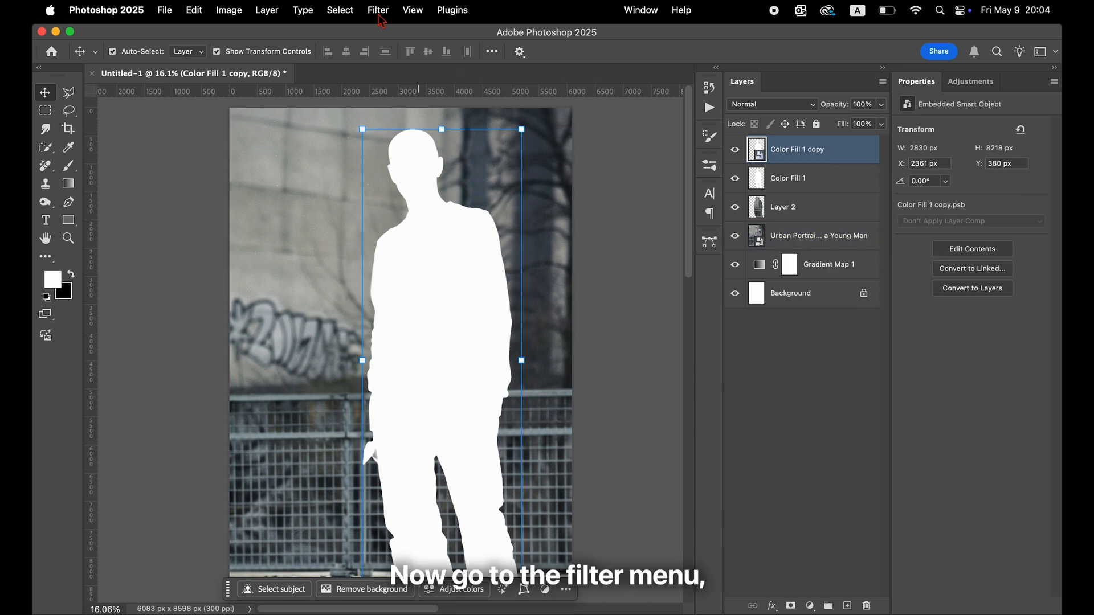
# Apply a Gaussian Blur of about 271 px to the silhouette copy.
pyautogui.click(378, 10)
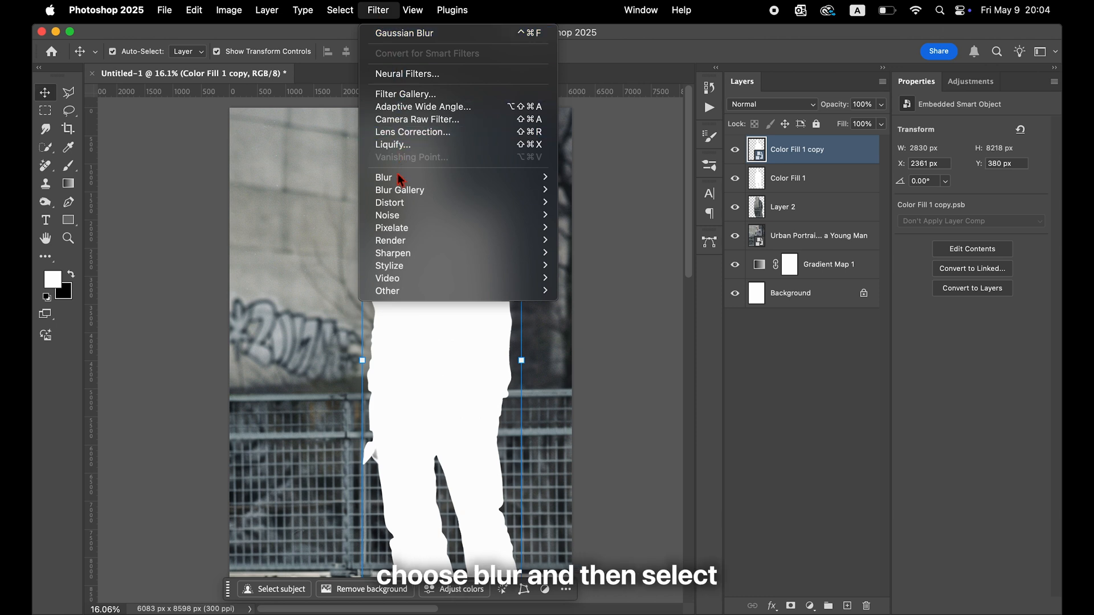
pyautogui.click(383, 177)
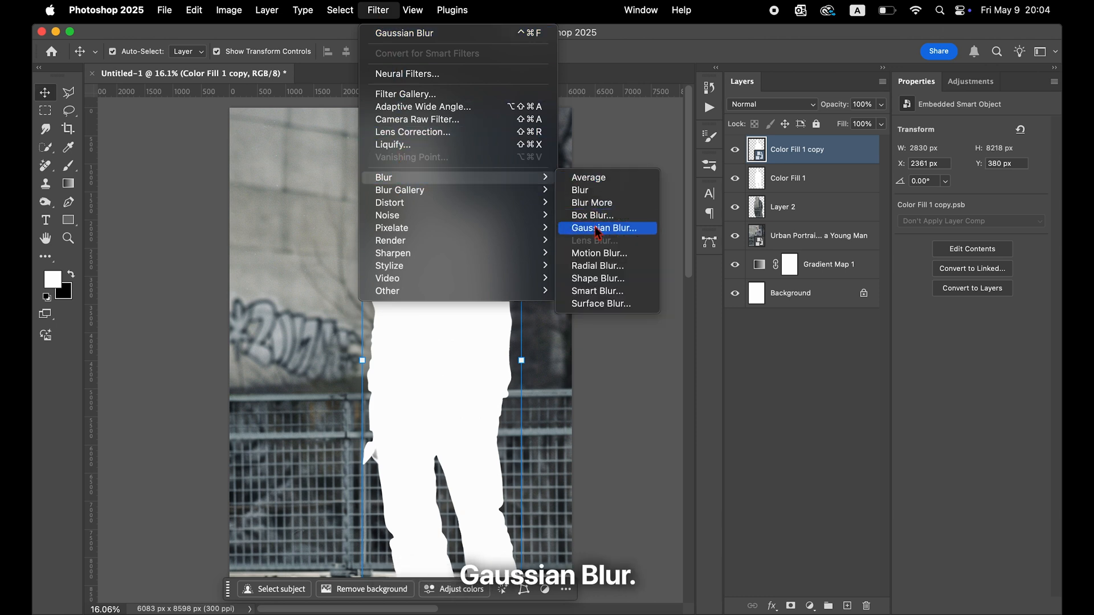
pyautogui.click(608, 228)
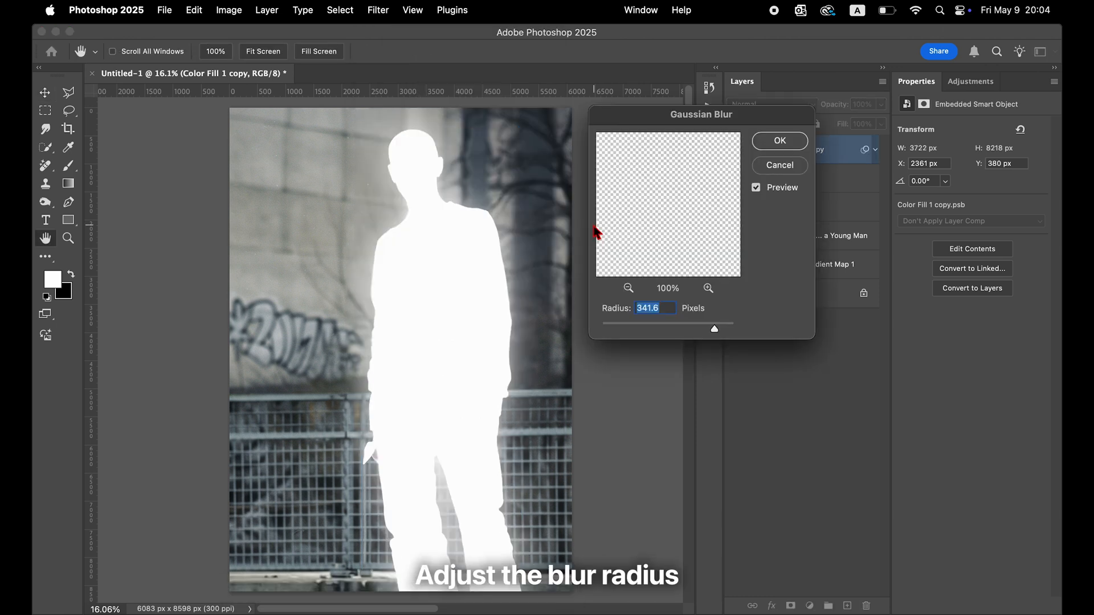
pyautogui.moveTo(713, 328); pyautogui.dragTo(713, 329)
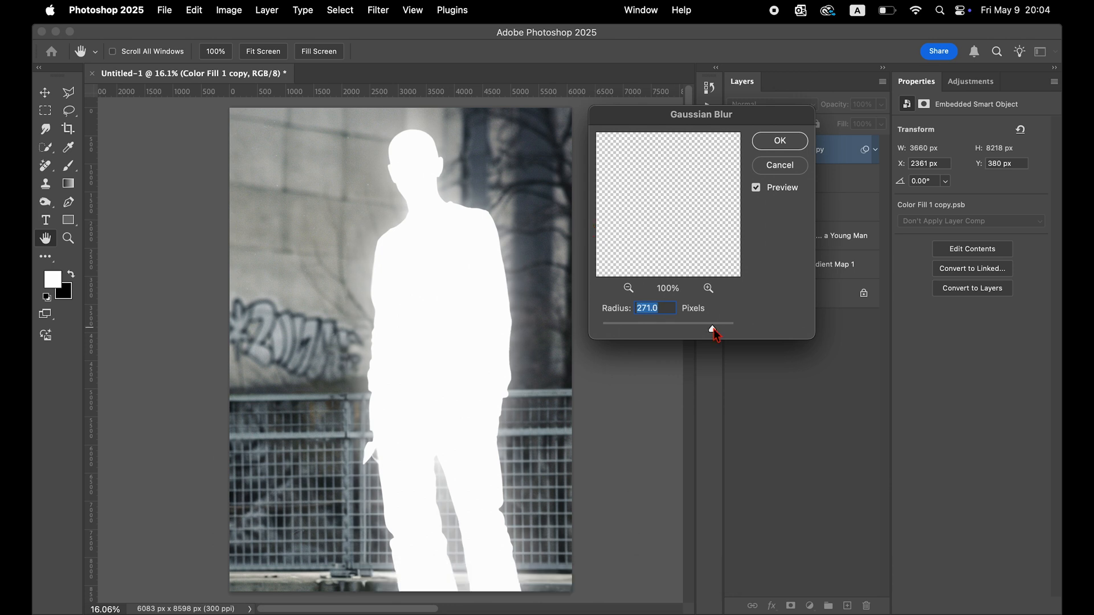
pyautogui.click(779, 141)
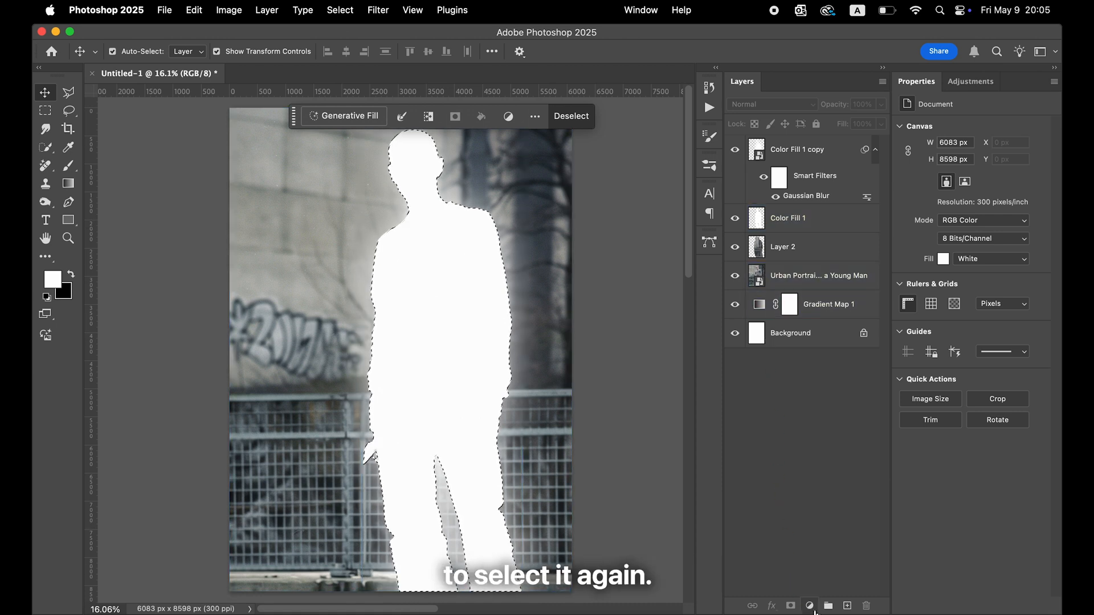
# Add a Brightness/Contrast adjustment layer with Brightness set to 150.
pyautogui.click(811, 605)
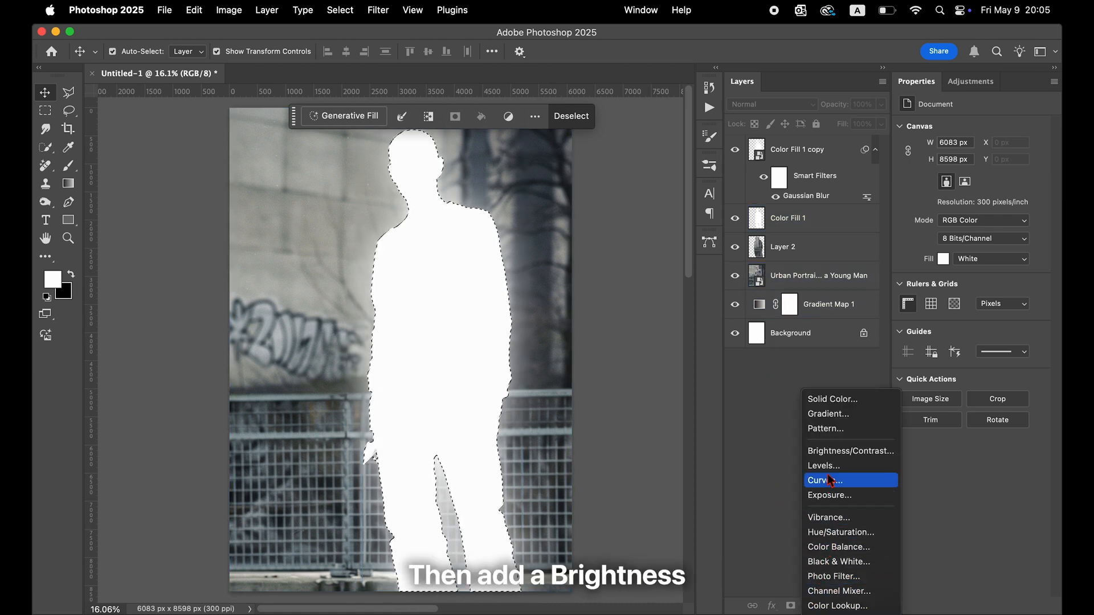
pyautogui.click(851, 451)
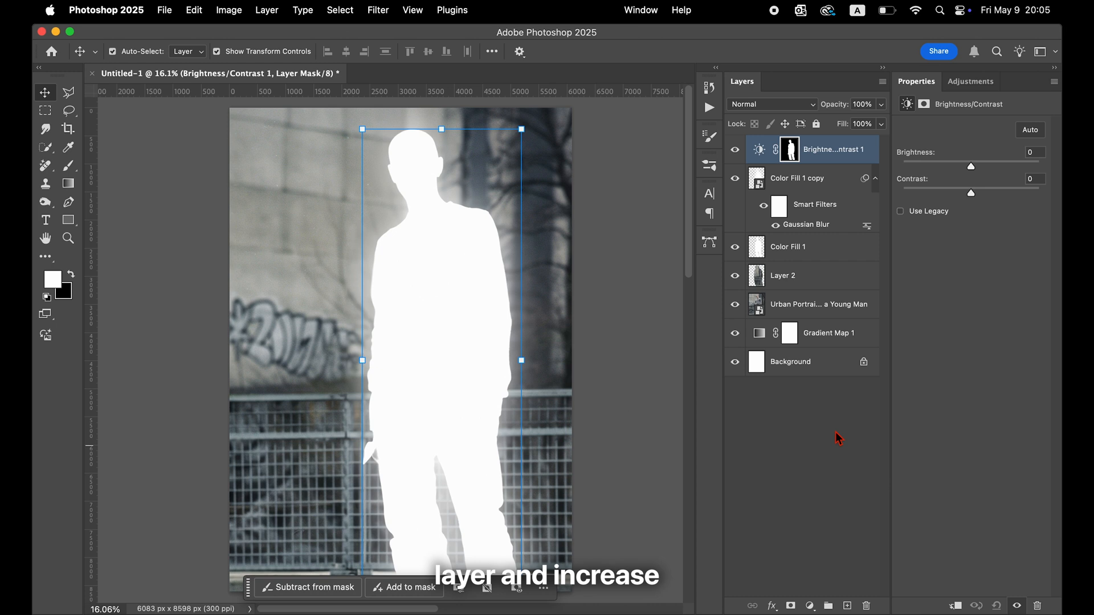
pyautogui.moveTo(970, 166); pyautogui.dragTo(969, 166)
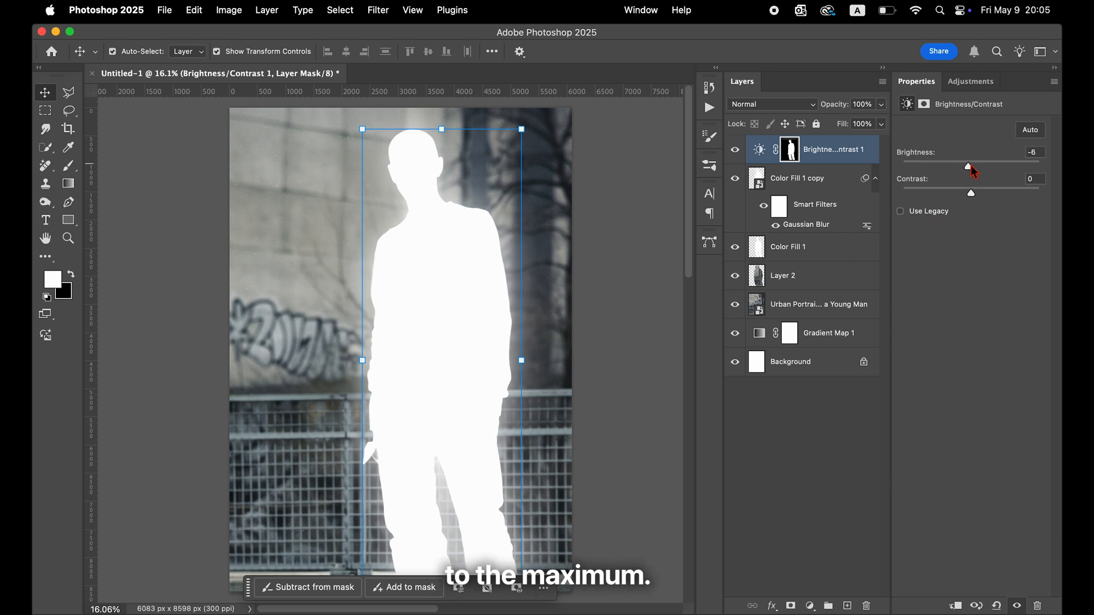
pyautogui.moveTo(968, 166); pyautogui.dragTo(1037, 166)
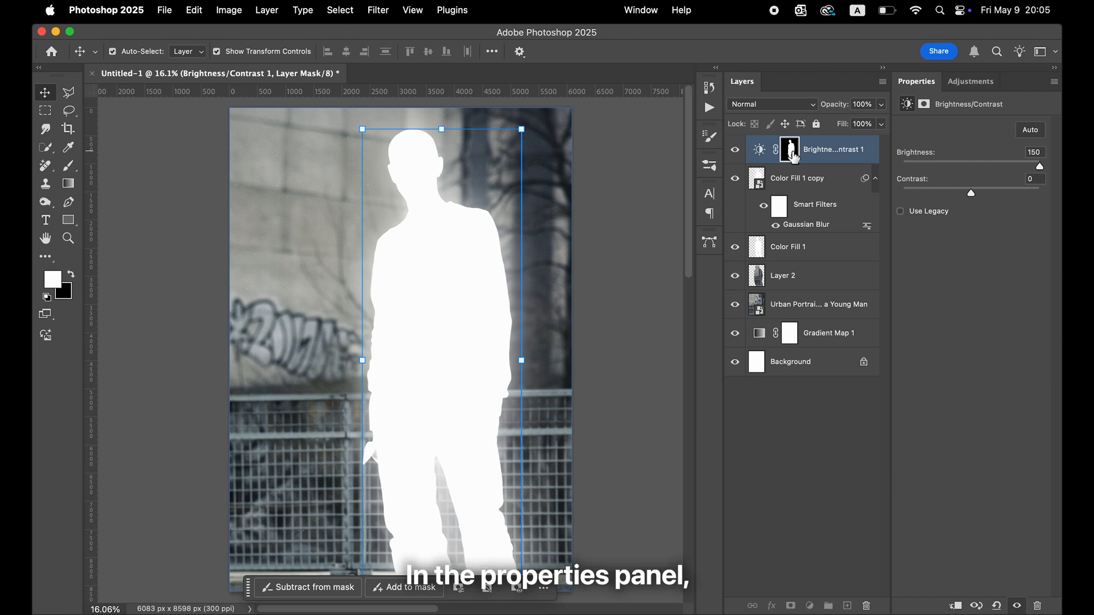
# Feather the adjustment's mask to about 107 px.
pyautogui.click(791, 150)
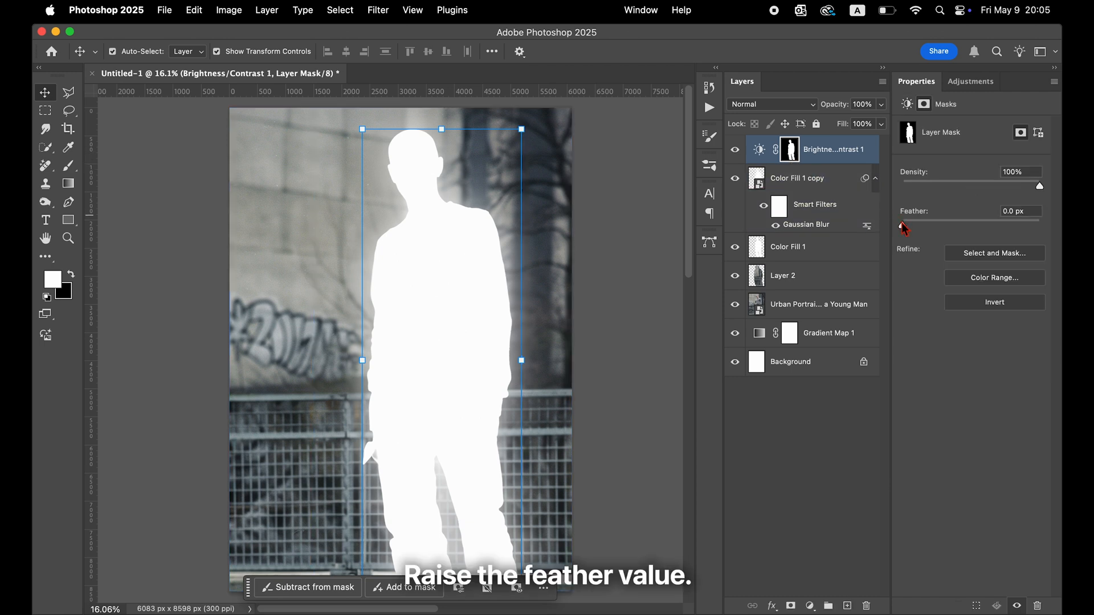
pyautogui.moveTo(923, 226); pyautogui.dragTo(991, 226)
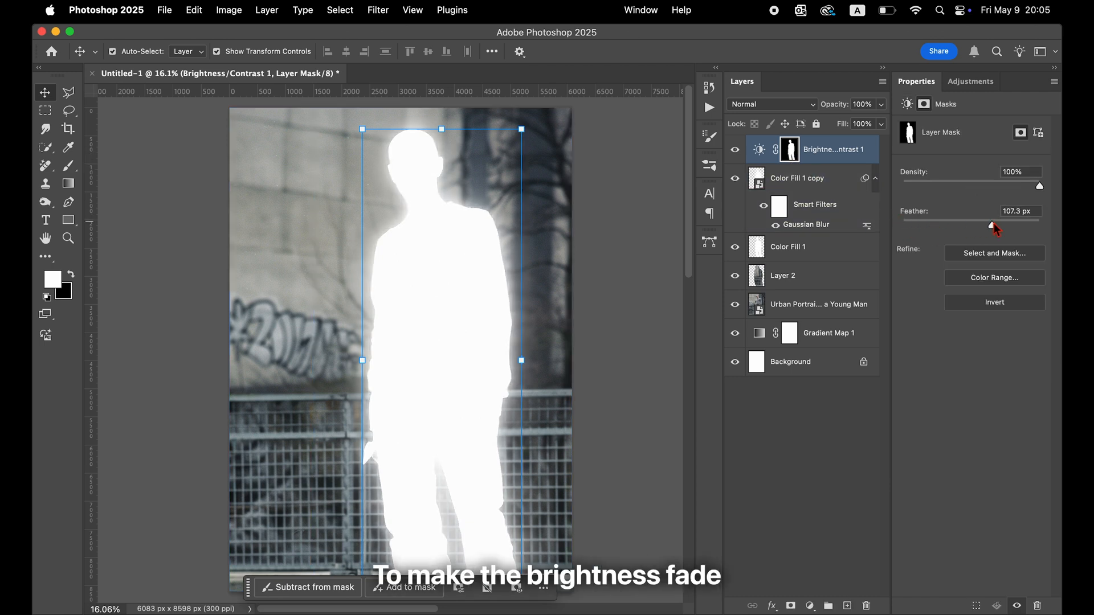
pyautogui.moveTo(991, 224); pyautogui.dragTo(1026, 225)
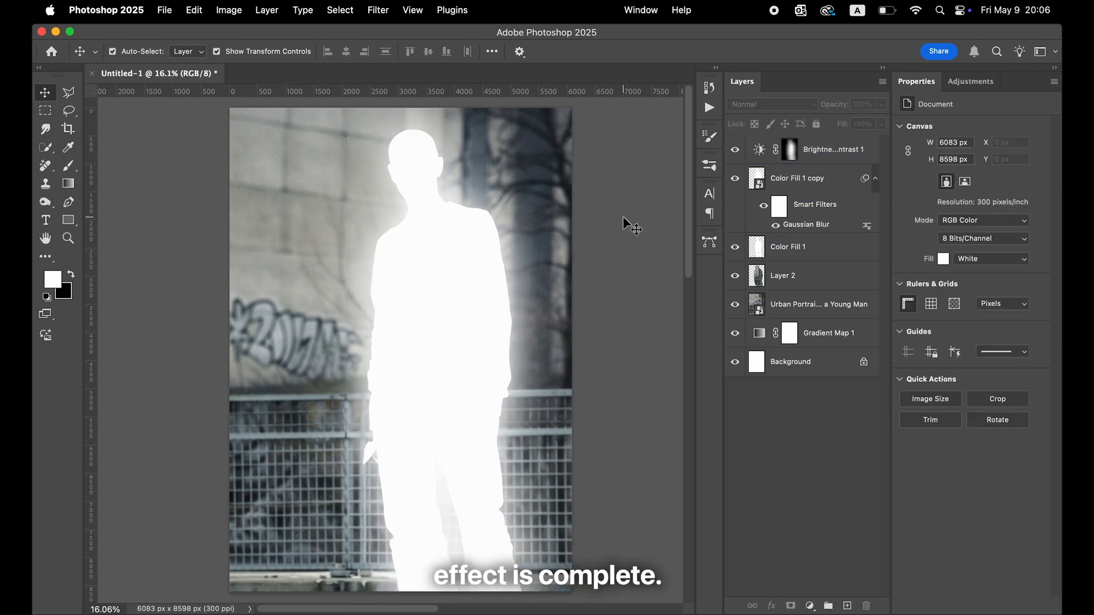
# Add a Gradient Map adjustment layer using an RB Gradient Map preset.
pyautogui.click(819, 305)
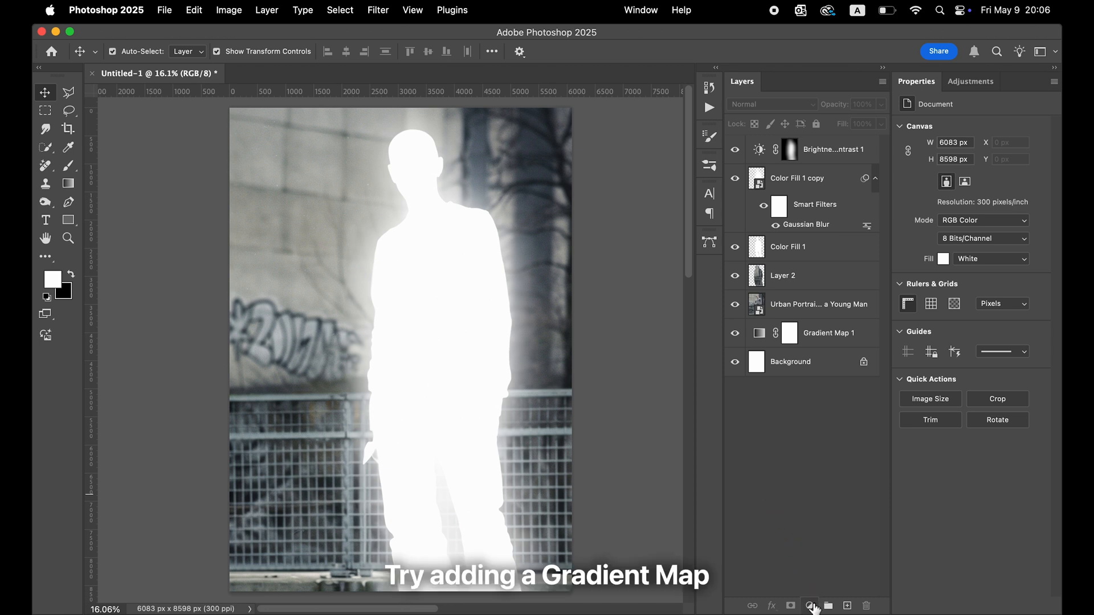
pyautogui.click(809, 606)
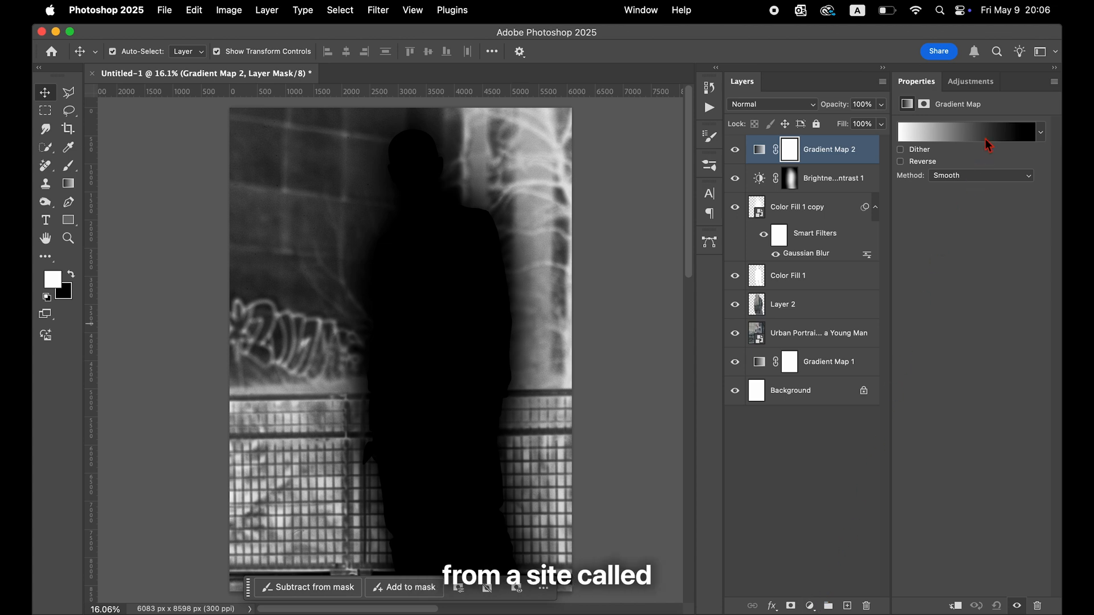
pyautogui.click(972, 132)
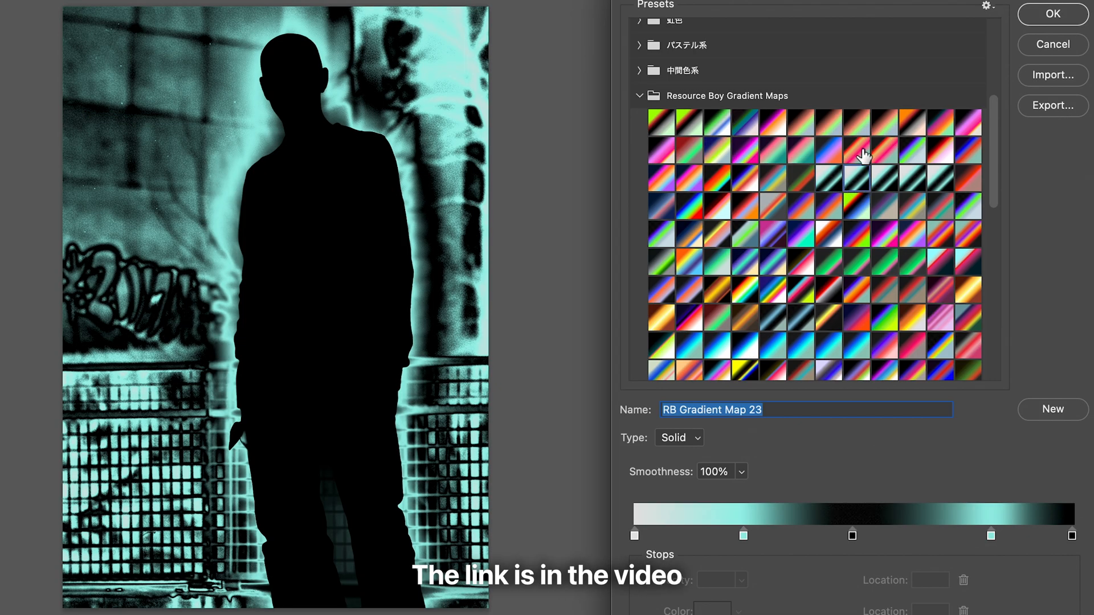
pyautogui.click(718, 206)
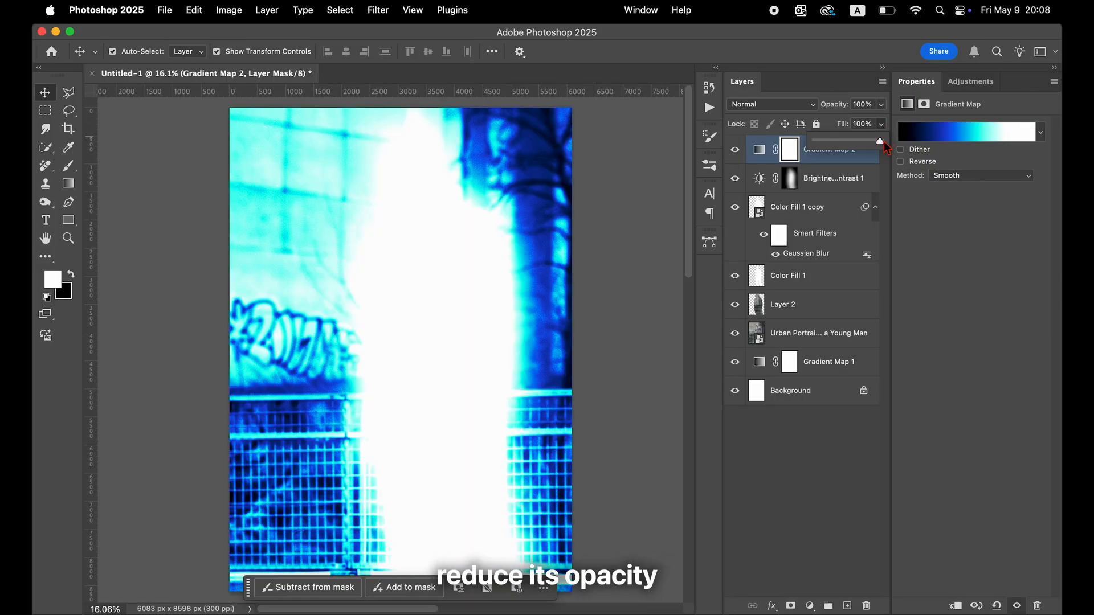
# Lower the gradient map's Fill to about 55%.
pyautogui.moveTo(881, 143); pyautogui.dragTo(852, 143)
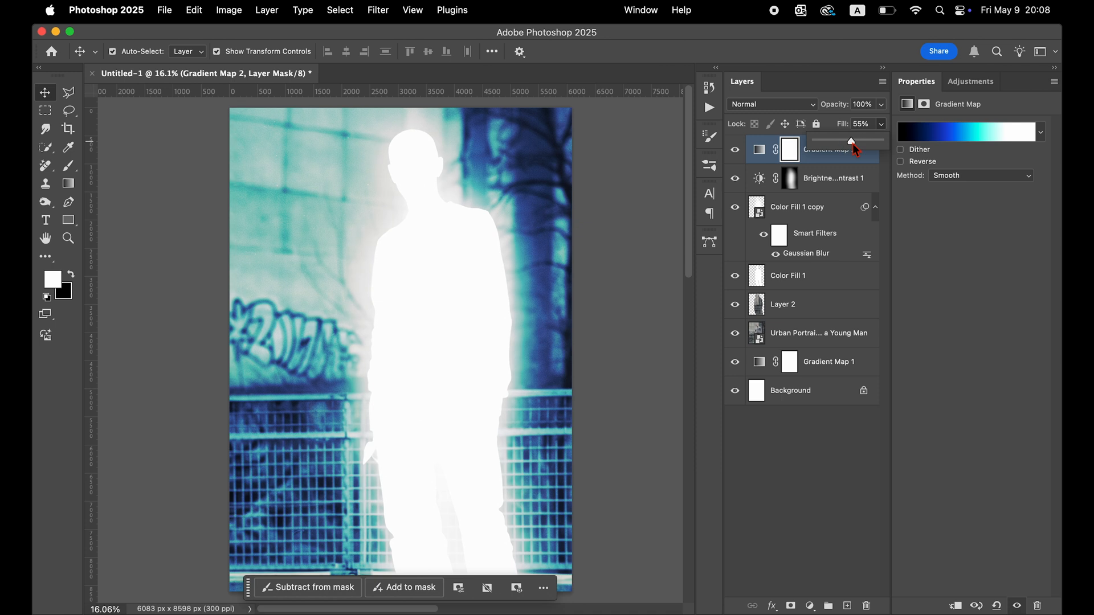
pyautogui.moveTo(852, 141); pyautogui.dragTo(847, 141)
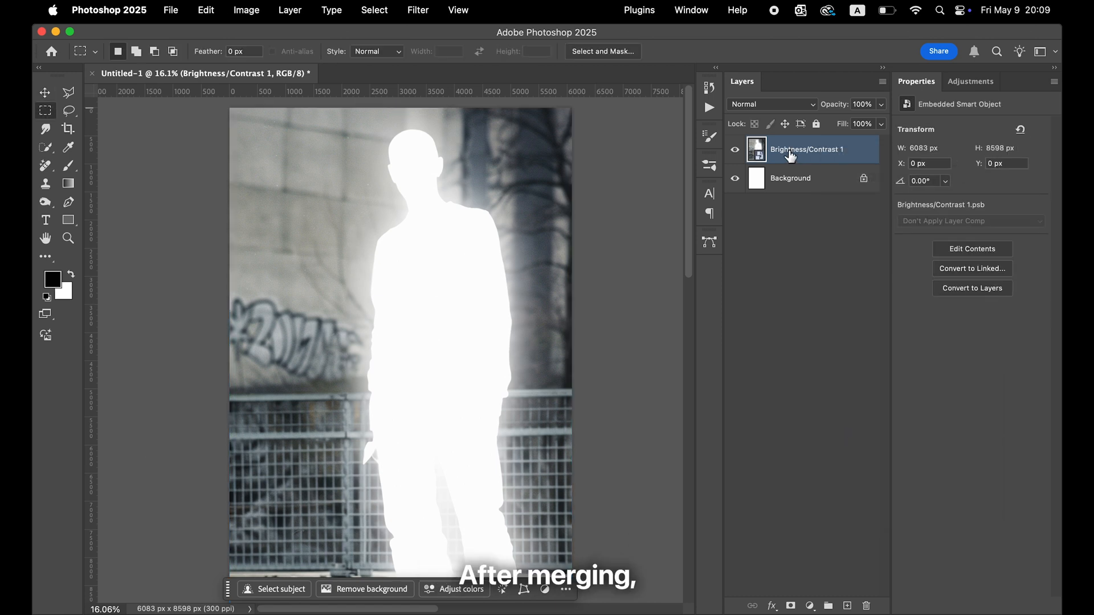
# Open Filter Gallery on the merged smart object.
pyautogui.click(419, 9)
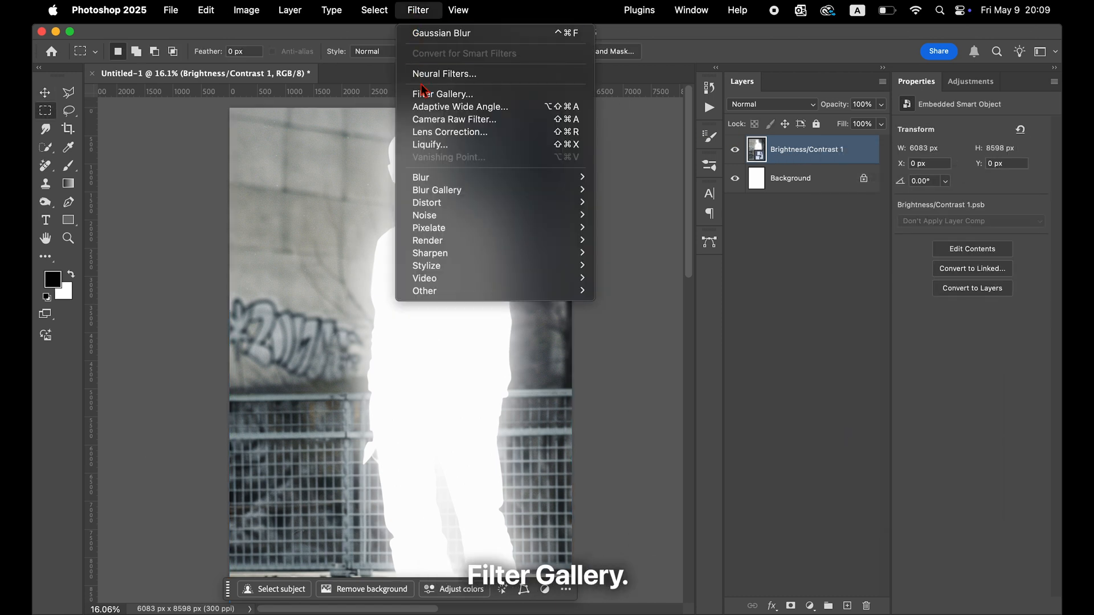
pyautogui.click(442, 94)
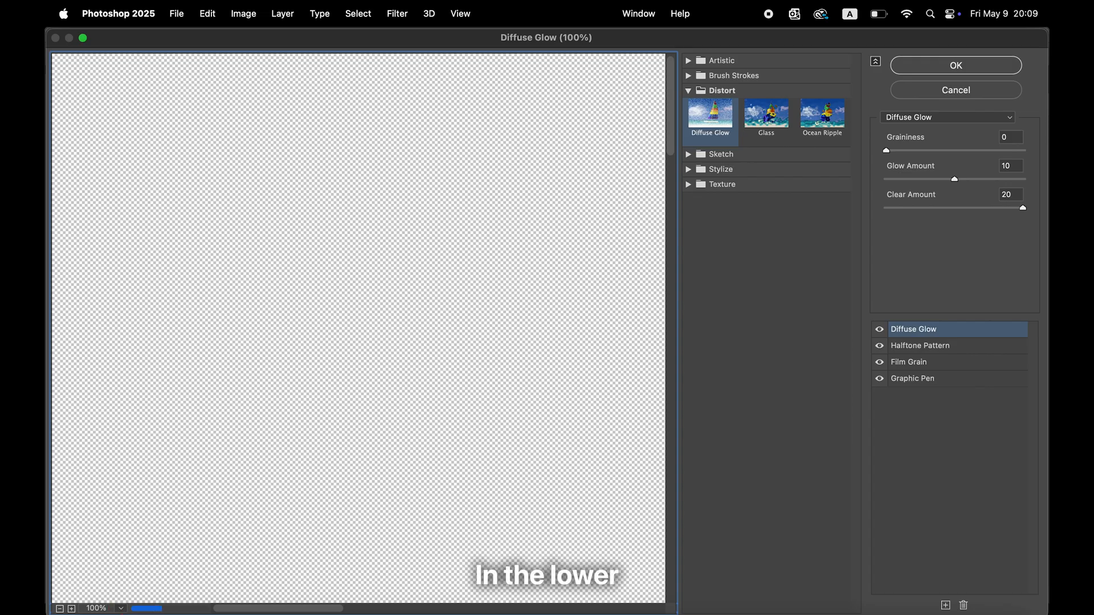
# Fit the preview on screen and apply the stacked Diffuse Glow, Graphic Pen, Grain and Halftone Pattern filters.
pyautogui.click(120, 609)
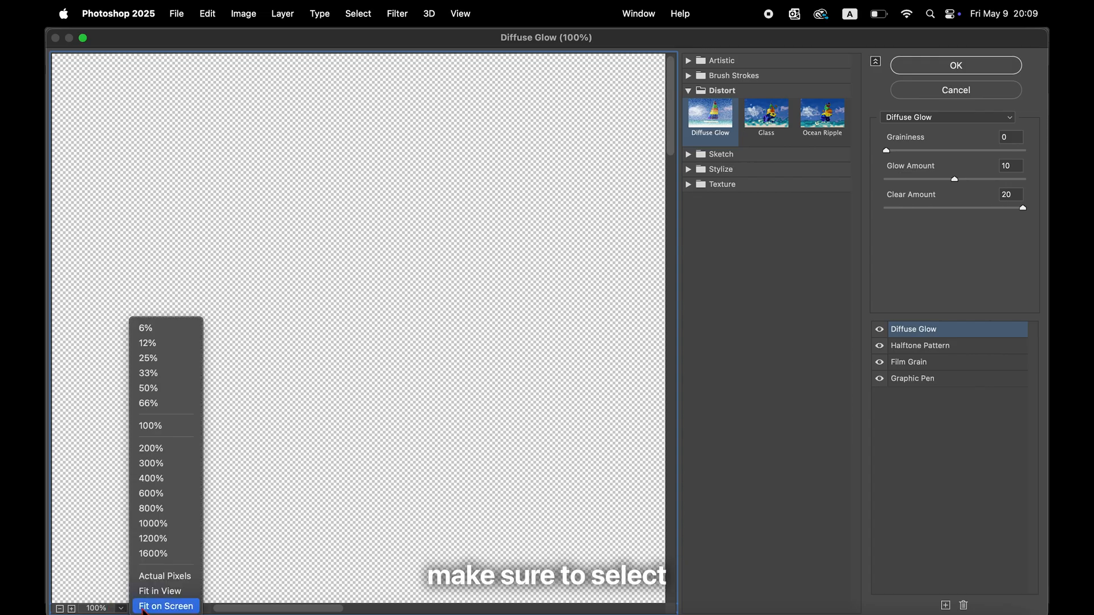
pyautogui.click(166, 606)
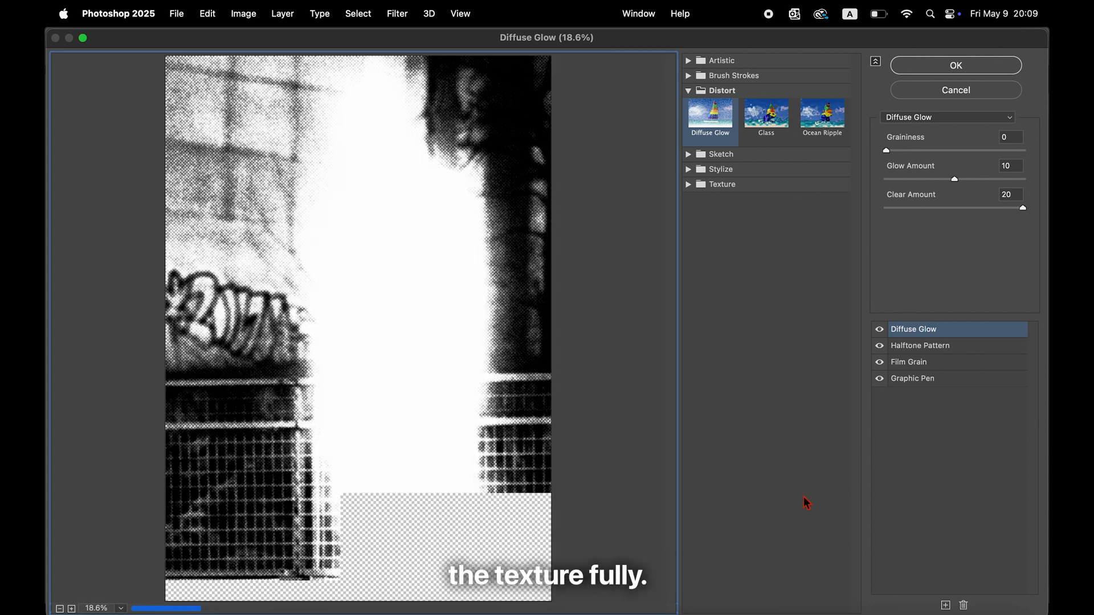
pyautogui.click(710, 277)
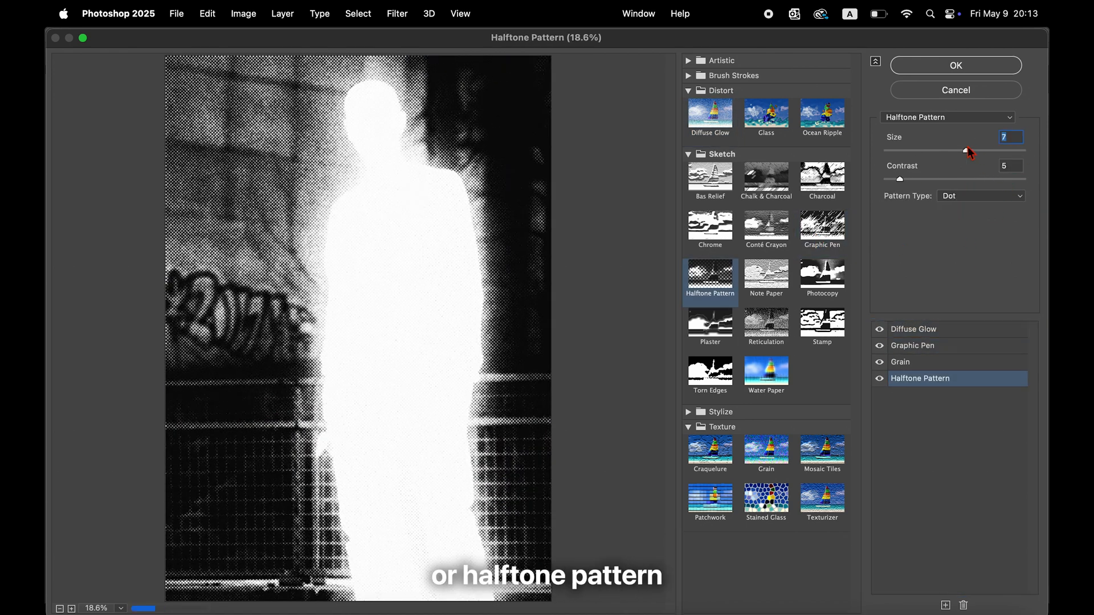
pyautogui.click(956, 65)
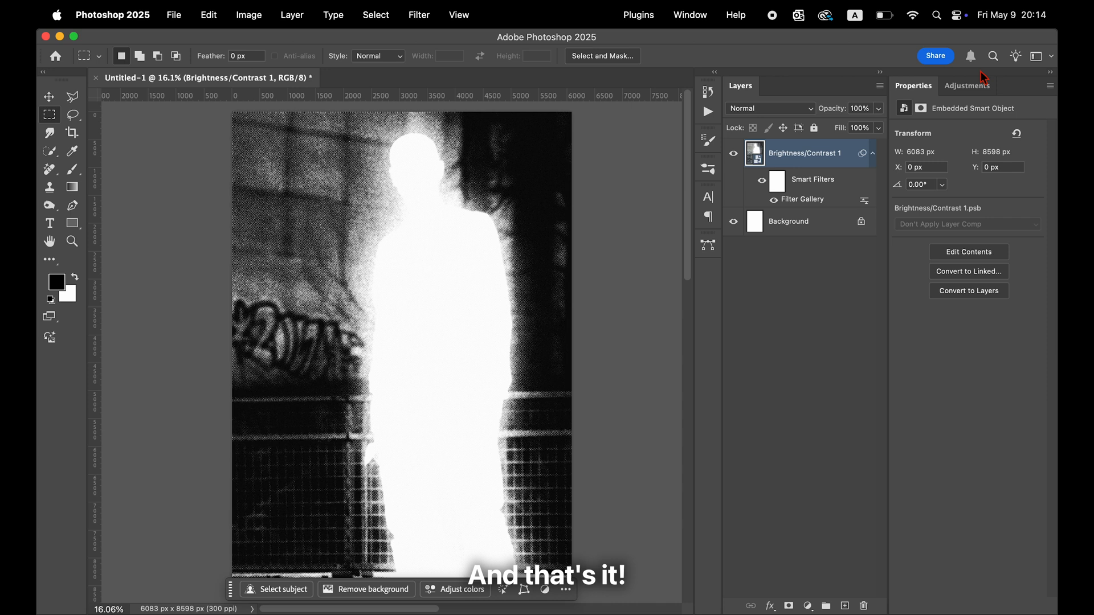